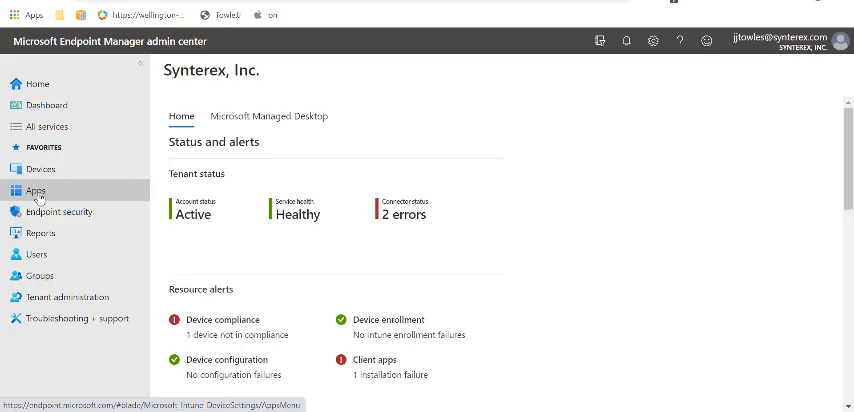
# Go to Apps > Windows, start adding an app, and show the App type choices.
pyautogui.click(35, 190)
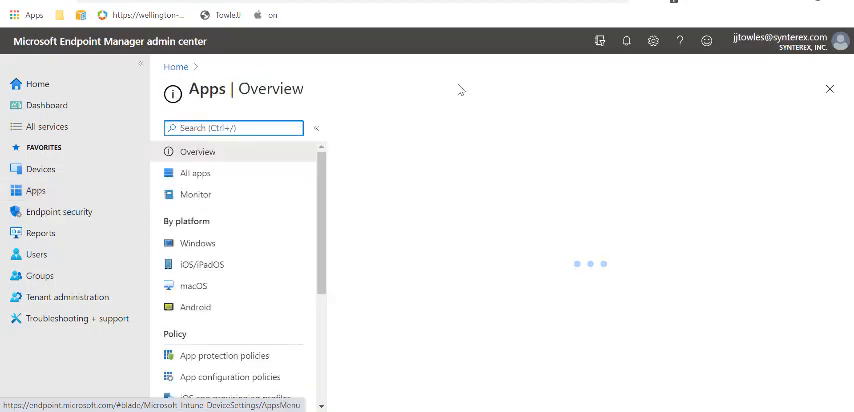
pyautogui.click(196, 151)
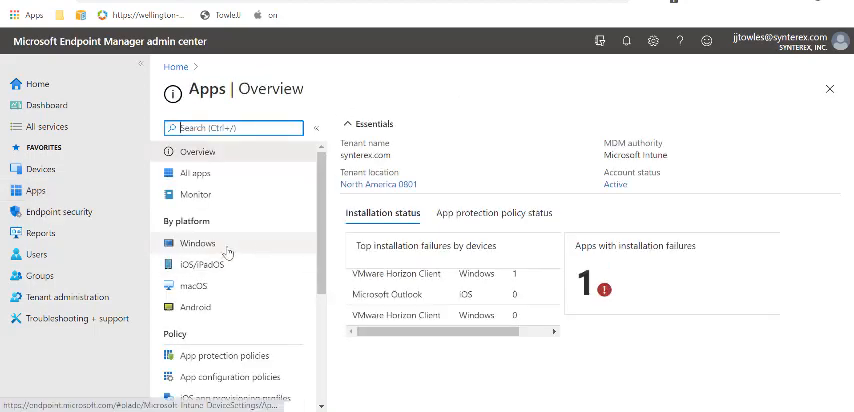
pyautogui.click(195, 242)
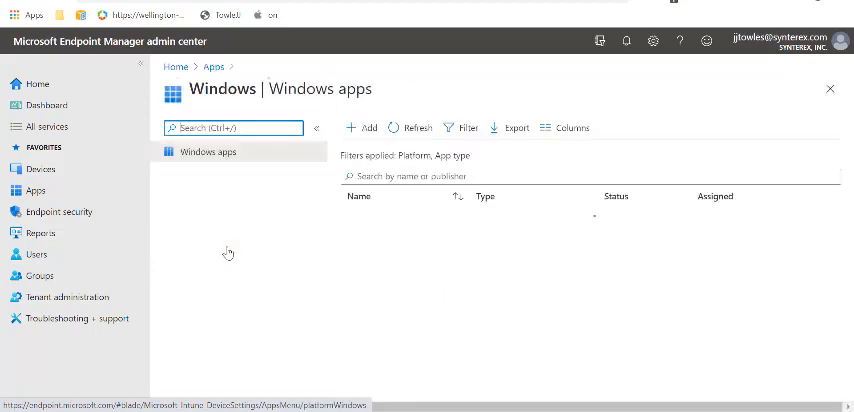
pyautogui.click(360, 127)
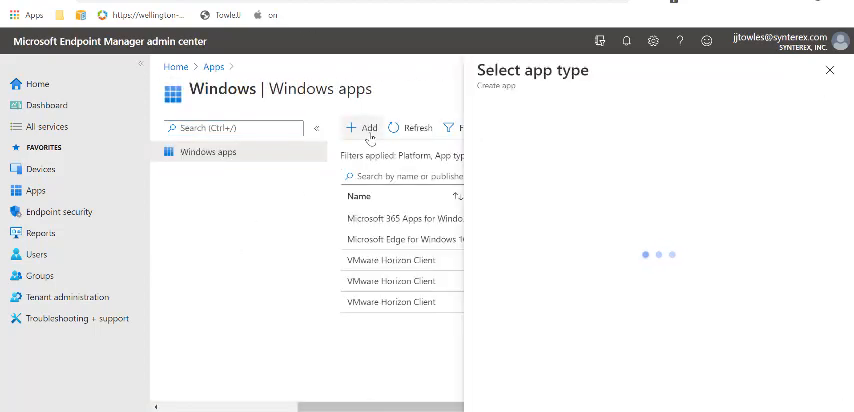
pyautogui.click(655, 131)
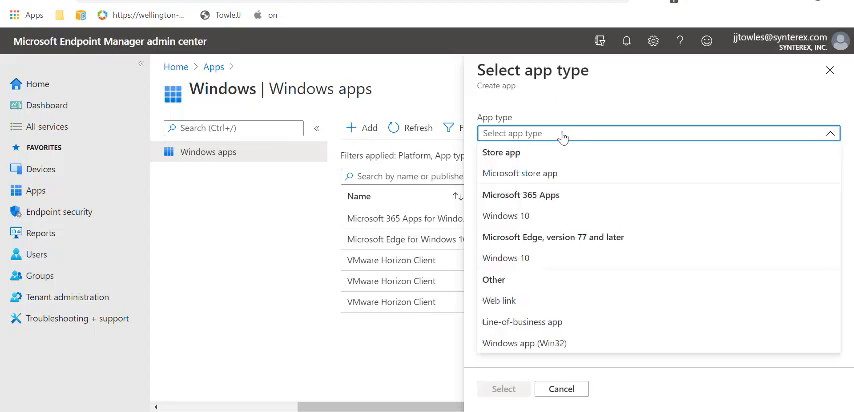
pyautogui.moveTo(542, 185)
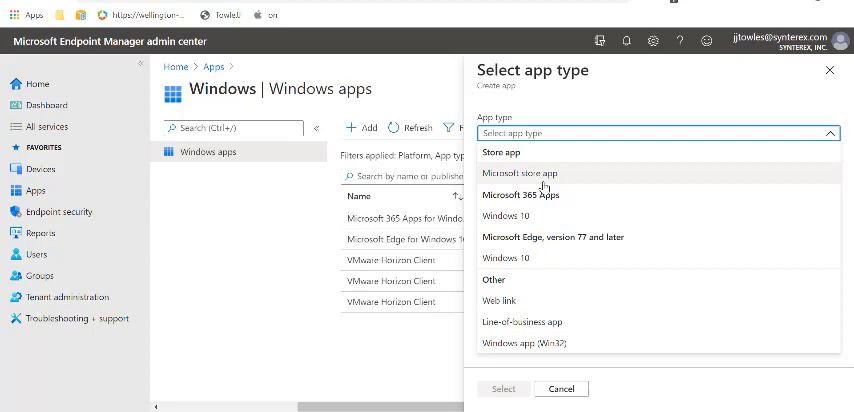
pyautogui.moveTo(543, 218)
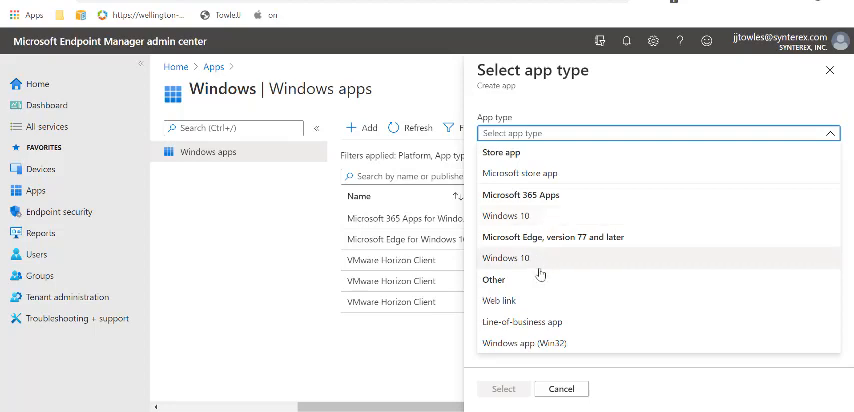
pyautogui.moveTo(511, 301)
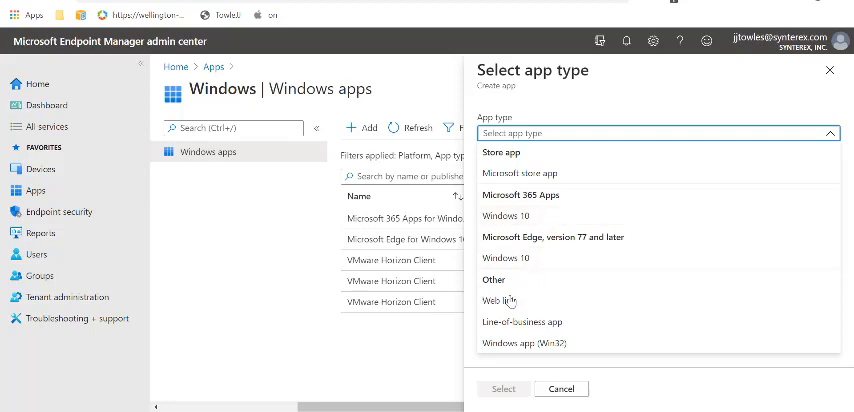
# Try the Web link and Windows app (Win32) types, then settle on Line-of-business app.
pyautogui.click(495, 300)
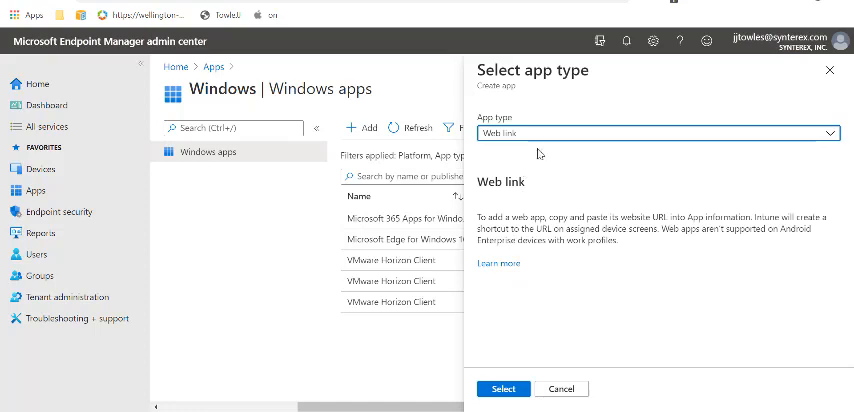
pyautogui.click(658, 132)
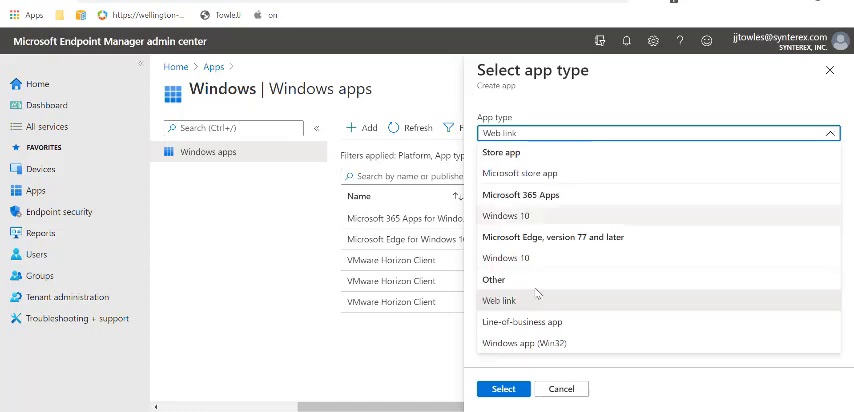
pyautogui.click(530, 321)
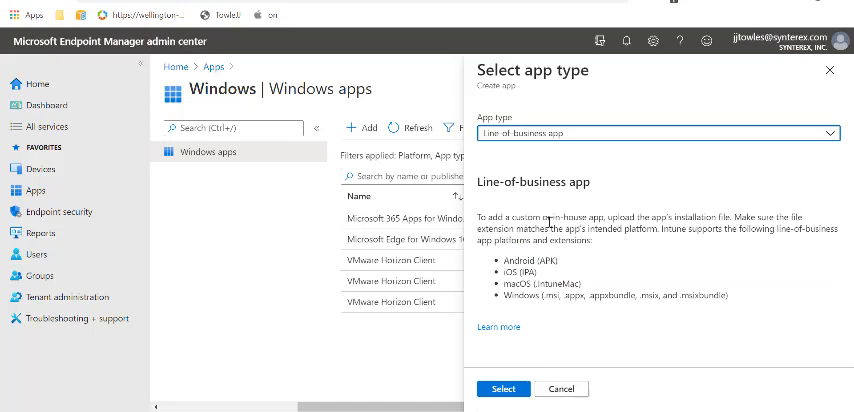
pyautogui.moveTo(550, 302)
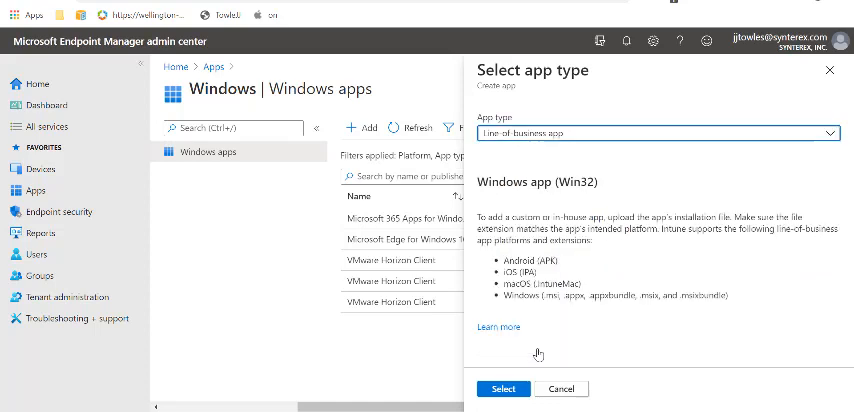
pyautogui.click(655, 132)
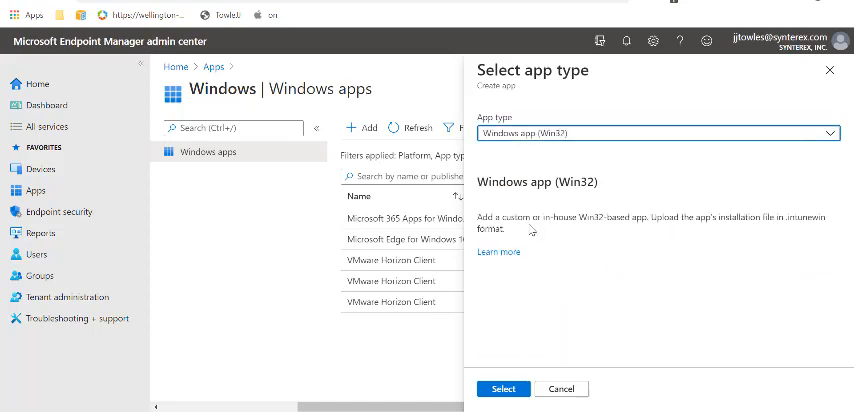
pyautogui.moveTo(515, 237)
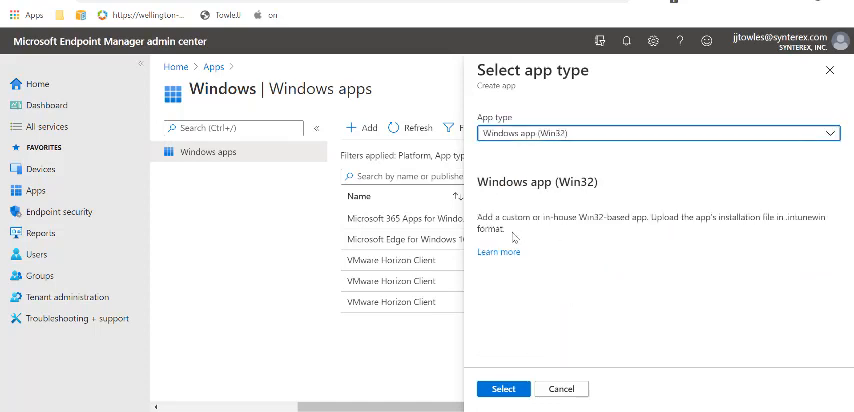
pyautogui.moveTo(710, 219)
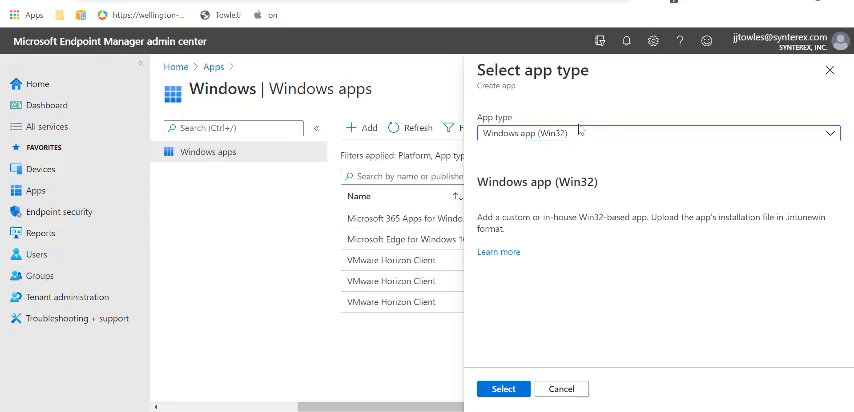
pyautogui.click(660, 132)
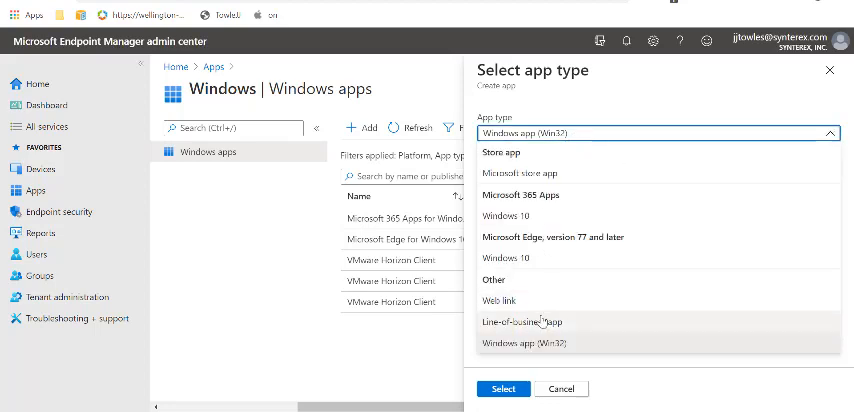
pyautogui.click(522, 321)
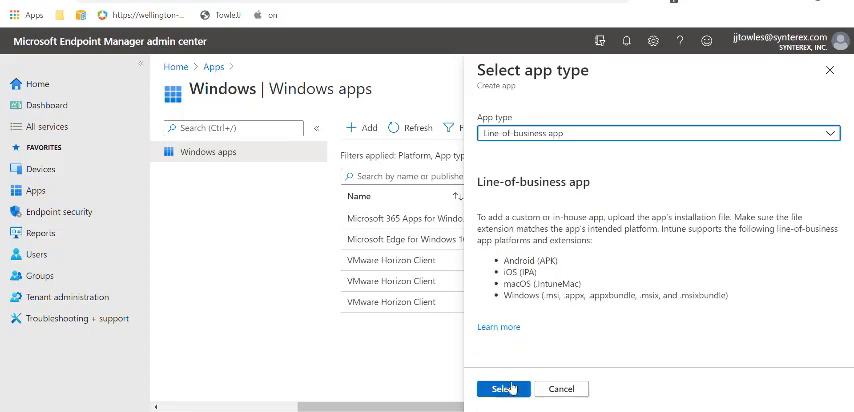
pyautogui.moveTo(547, 295)
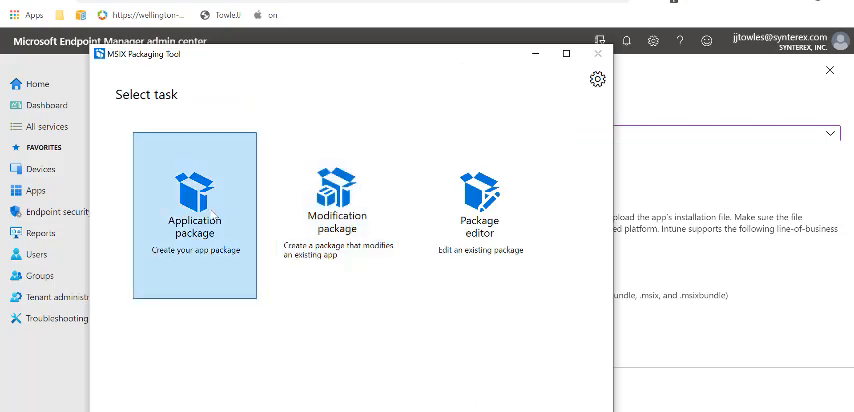
# Start a new application package, keeping 'Create package on this computer', and continue.
pyautogui.click(203, 210)
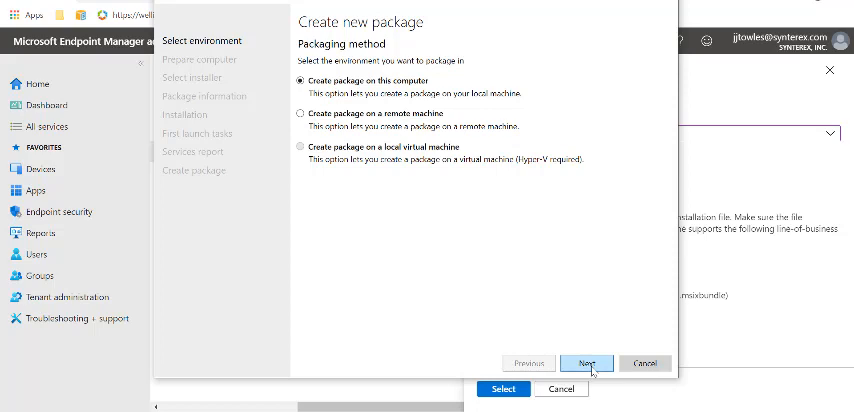
pyautogui.click(589, 362)
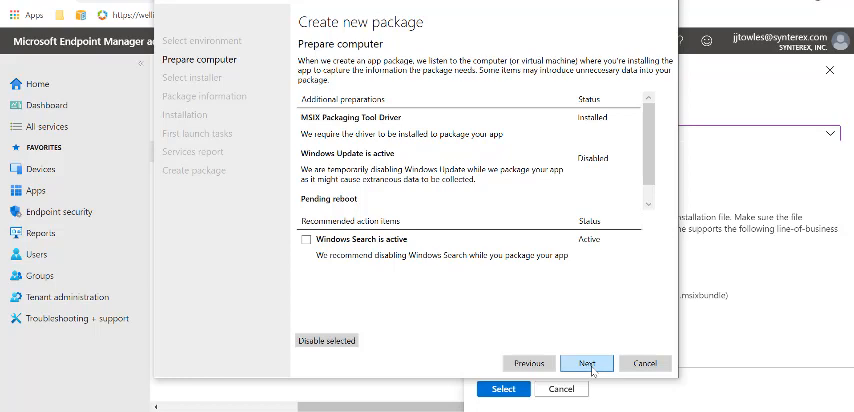
# Choose VMware-Horizon-Client.exe from the Downloads folder as the installer.
pyautogui.click(588, 363)
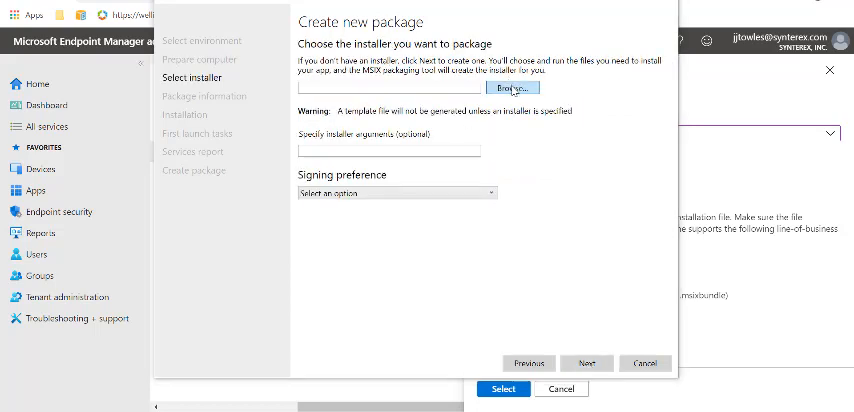
pyautogui.click(518, 88)
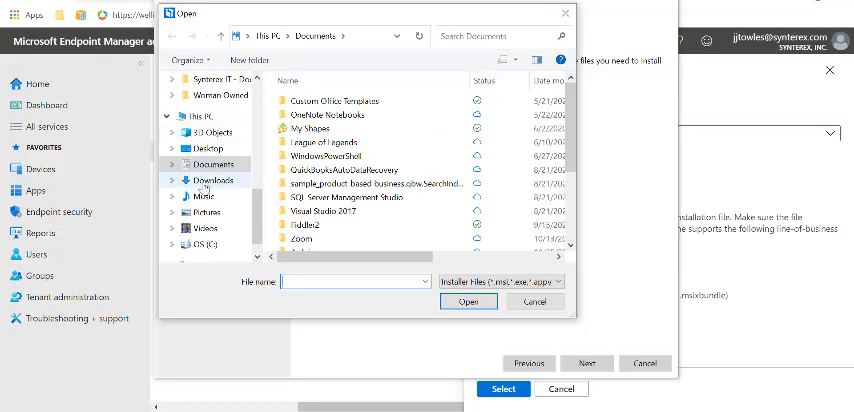
pyautogui.click(211, 180)
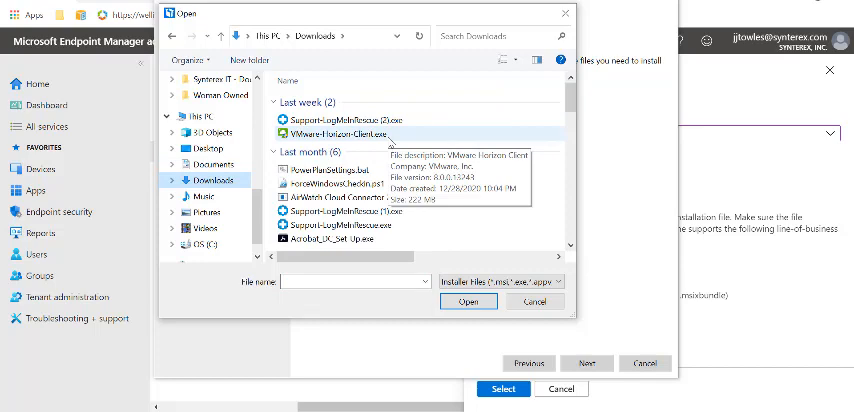
pyautogui.click(531, 301)
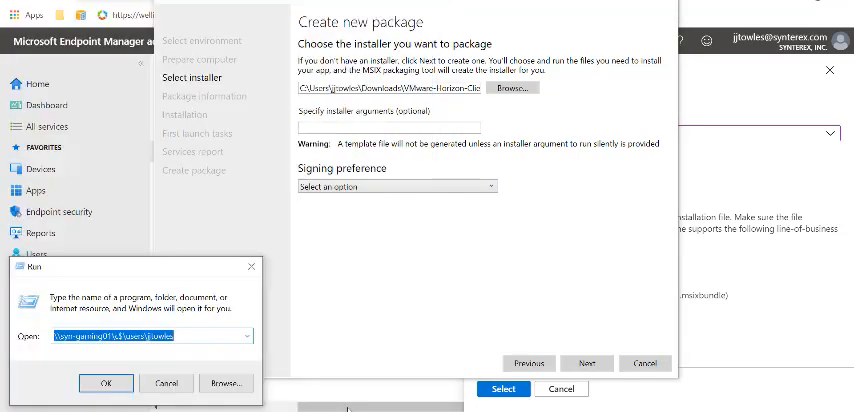
# Run appwiz.cpl to check the installed programs.
pyautogui.write('appwiz.cpl')
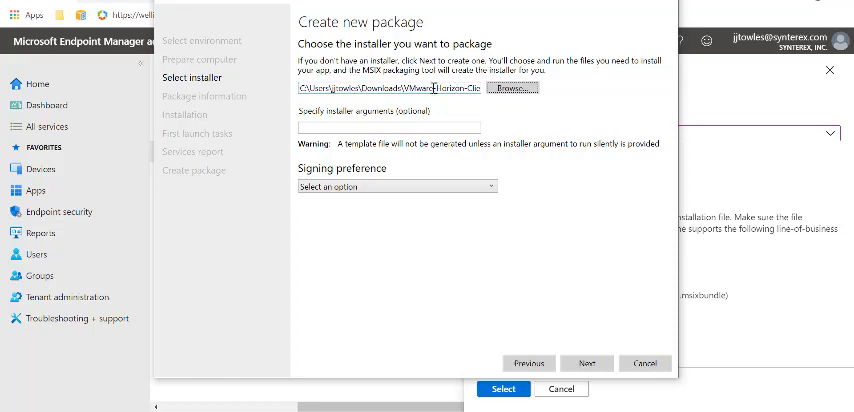
# Set the signing preference to Sign with Device Guard signing version 2.
pyautogui.click(396, 186)
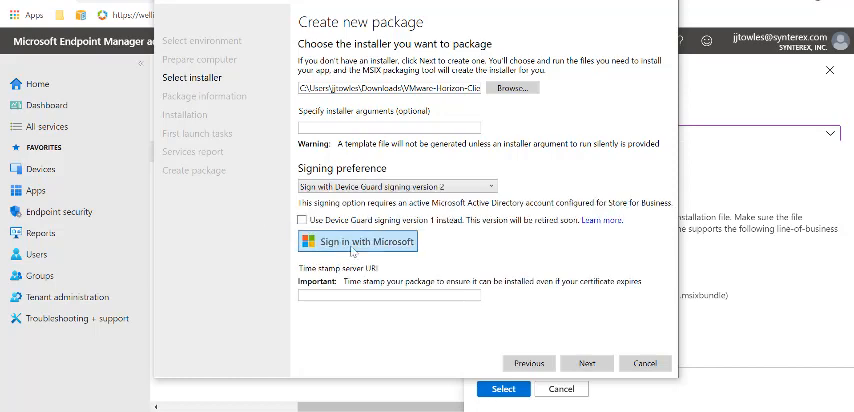
pyautogui.click(356, 241)
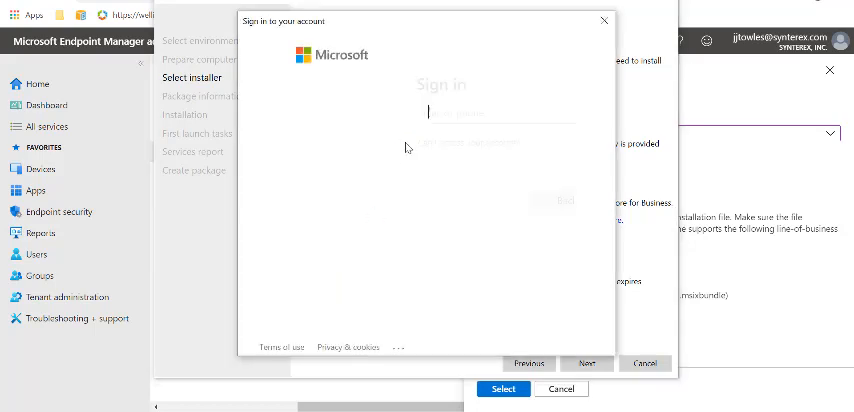
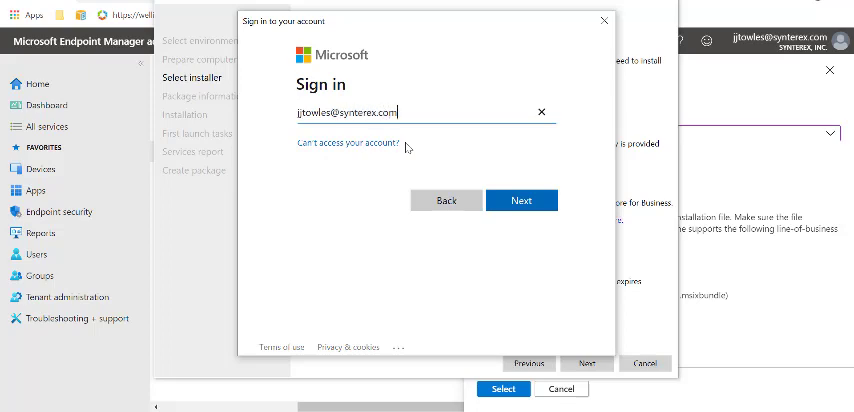
pyautogui.click(525, 200)
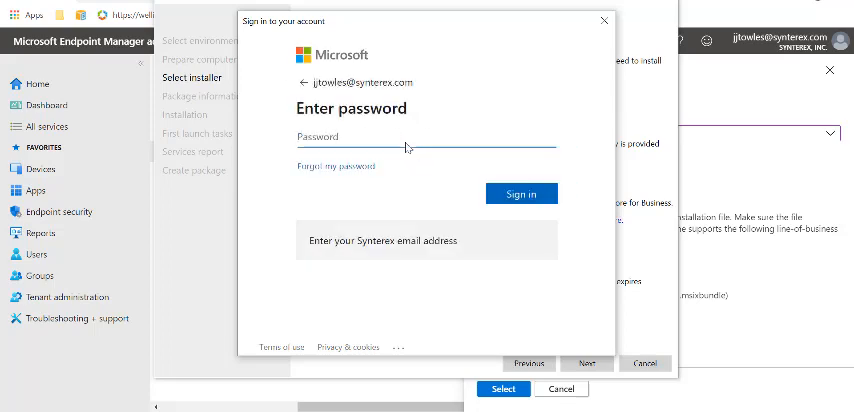
pyautogui.write('password')
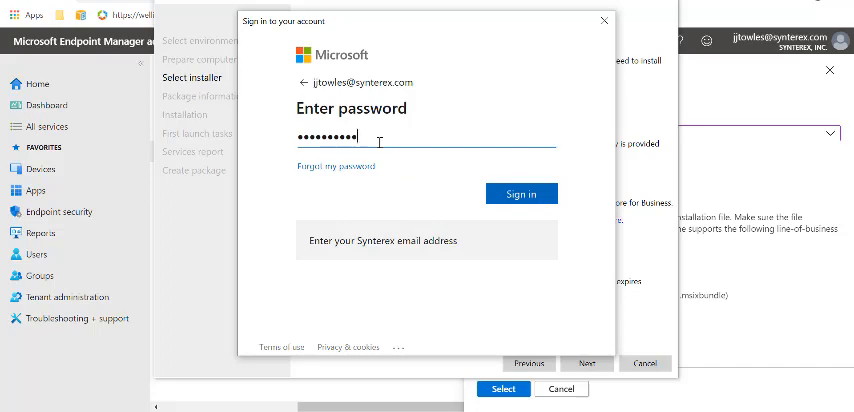
pyautogui.click(522, 193)
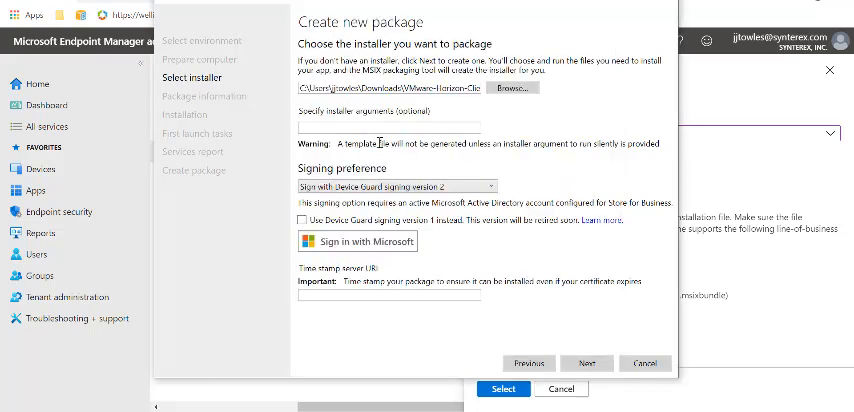
pyautogui.click(357, 241)
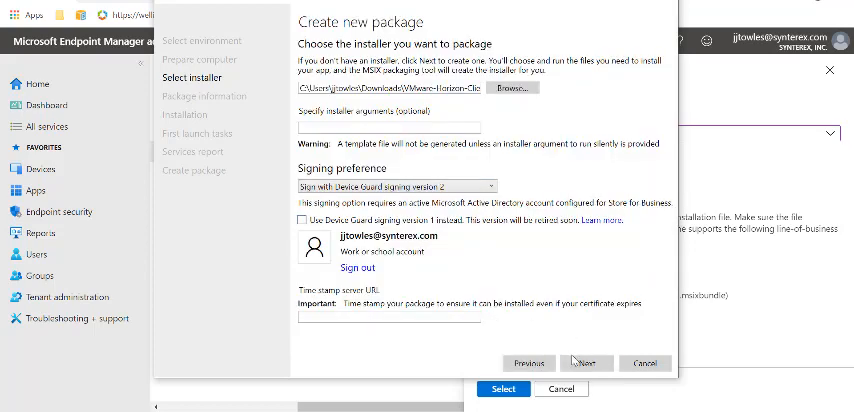
pyautogui.click(582, 363)
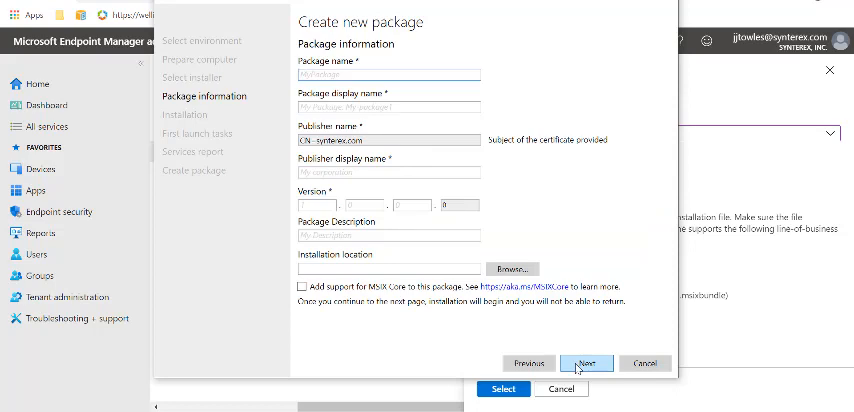
# Enter name Horizon, display name VMware Horizon Client, publisher VMware, and the description.
pyautogui.write('Horizon')
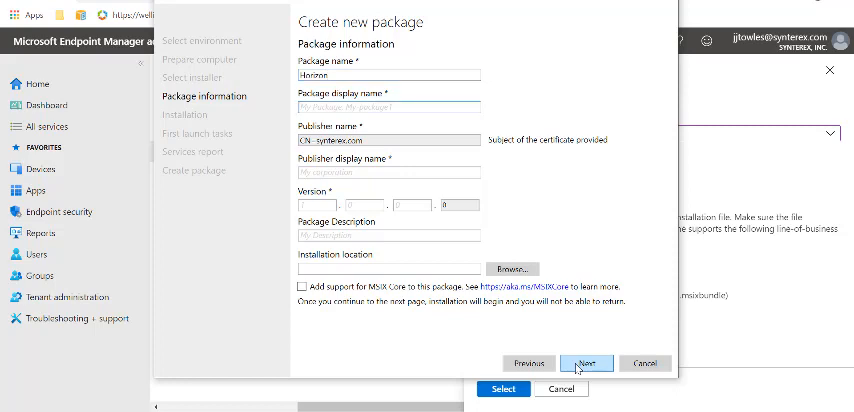
pyautogui.write('VMware Horizon Client')
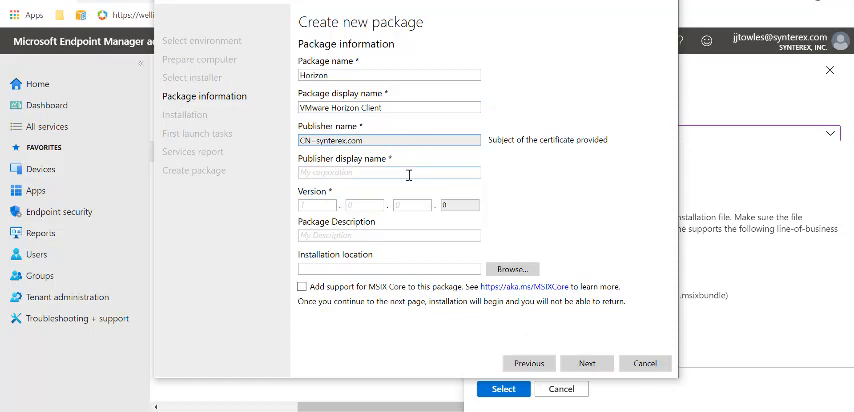
pyautogui.click(385, 174)
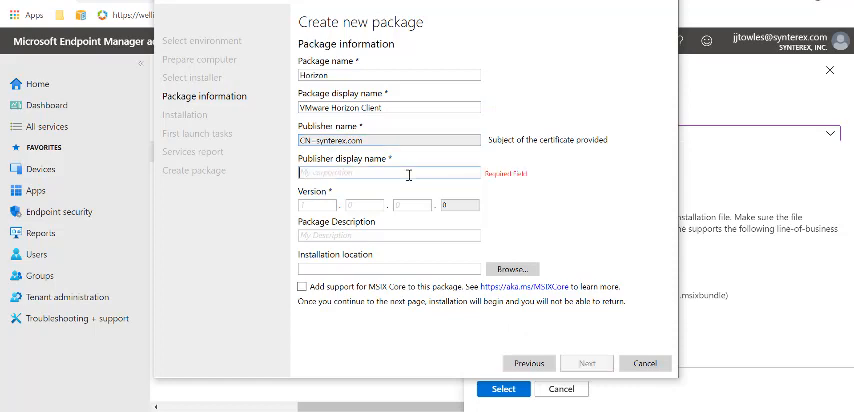
pyautogui.write('VMware')
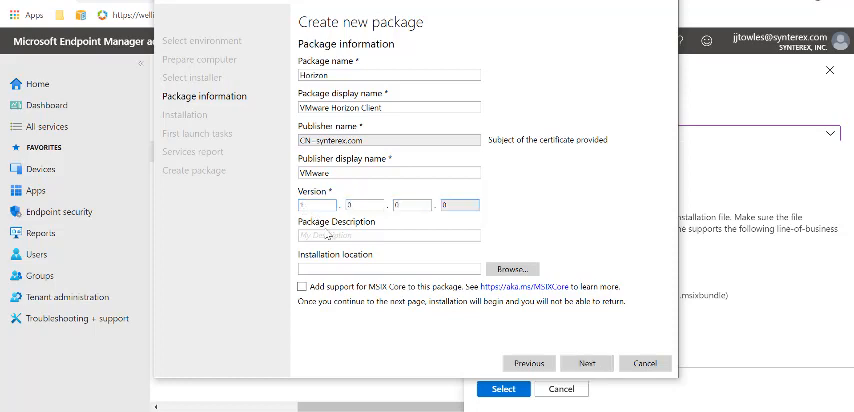
pyautogui.write('VMware Horizon Client')
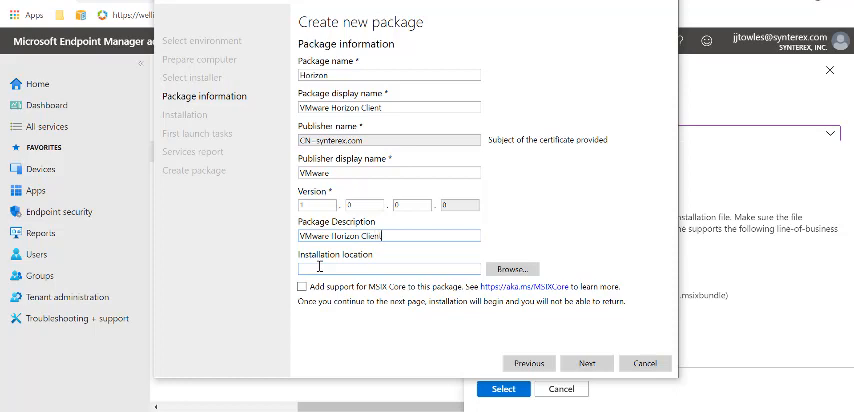
pyautogui.moveTo(318, 268)
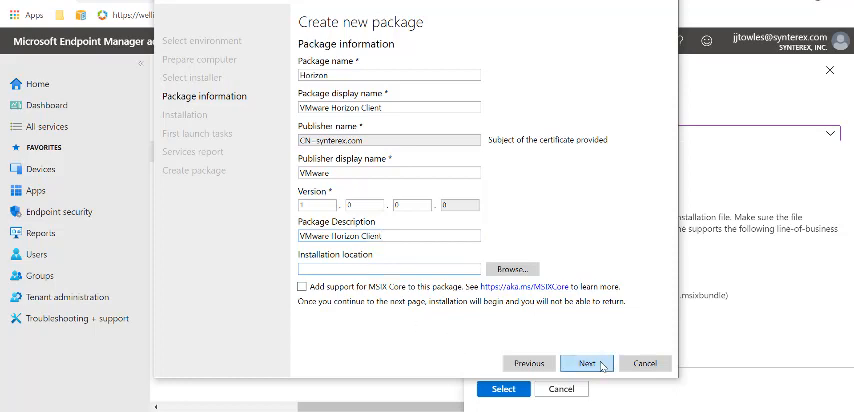
# Advance to the Installation step so the VMware Horizon installer runs.
pyautogui.click(587, 363)
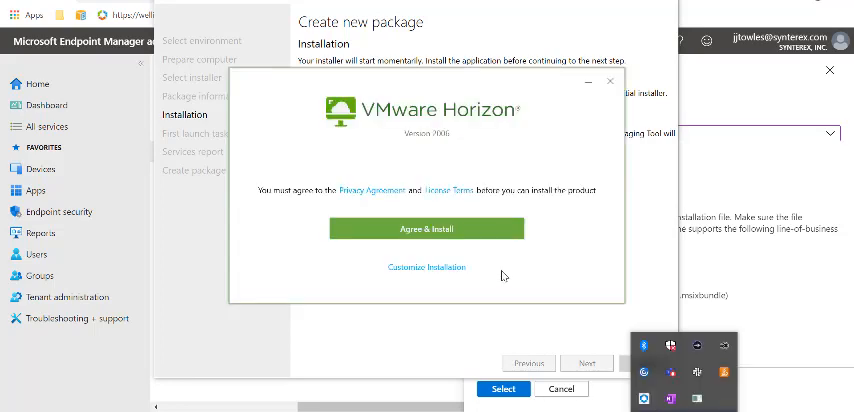
pyautogui.moveTo(517, 279)
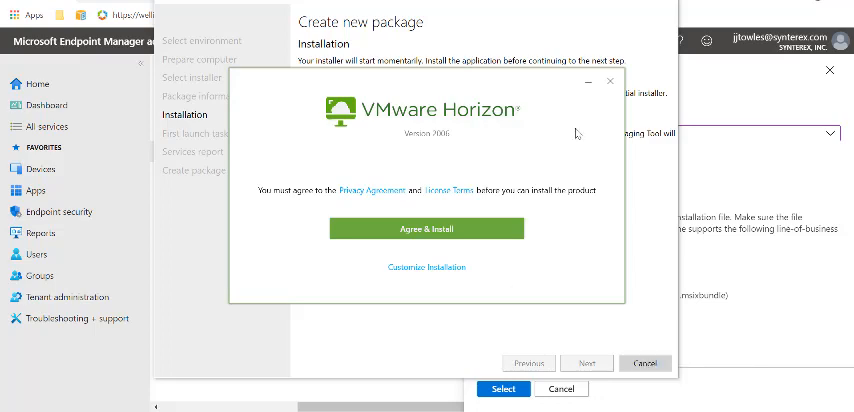
pyautogui.moveTo(608, 80)
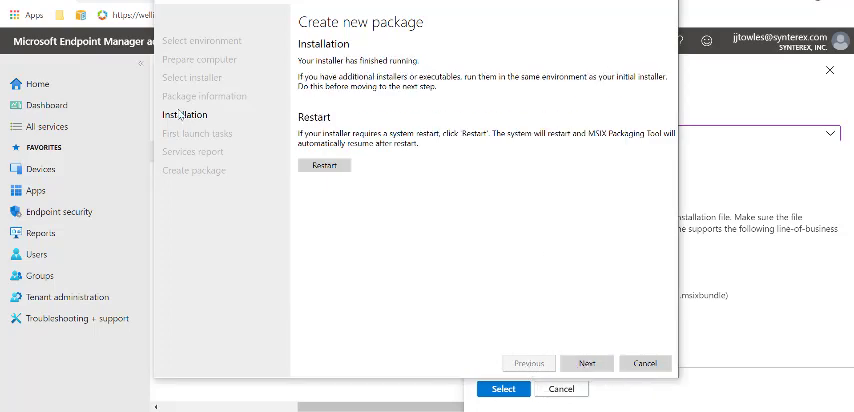
pyautogui.moveTo(399, 178)
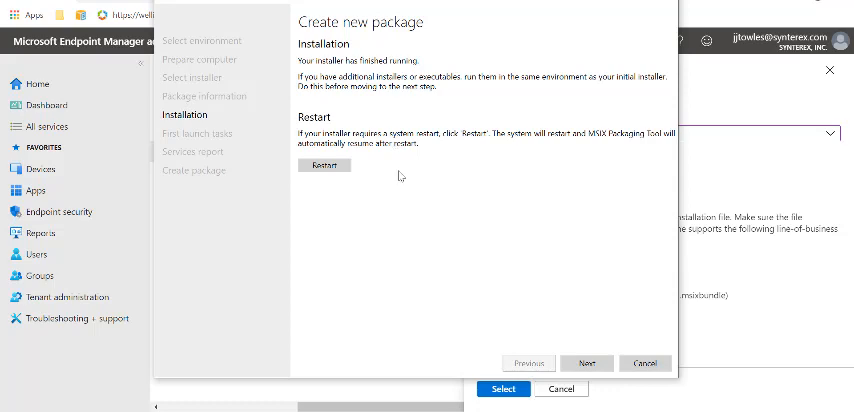
pyautogui.moveTo(601, 44)
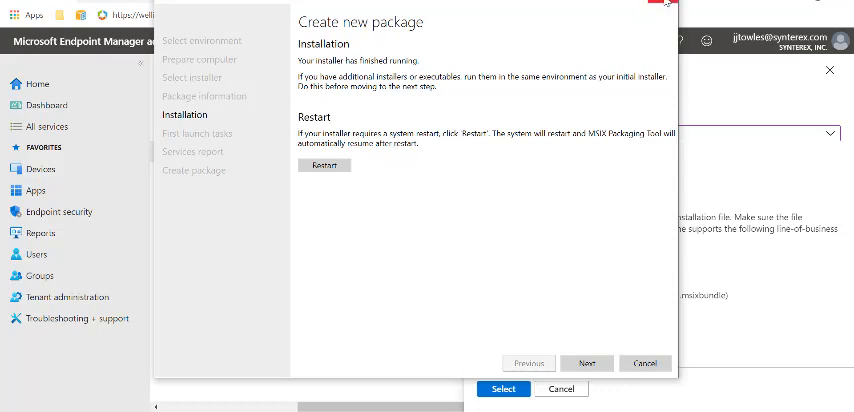
# Close the current package wizard and begin a fresh Application package.
pyautogui.click(589, 363)
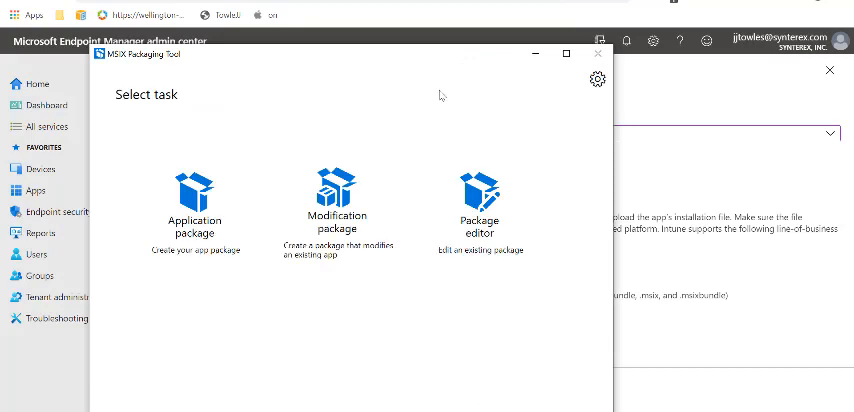
pyautogui.click(196, 205)
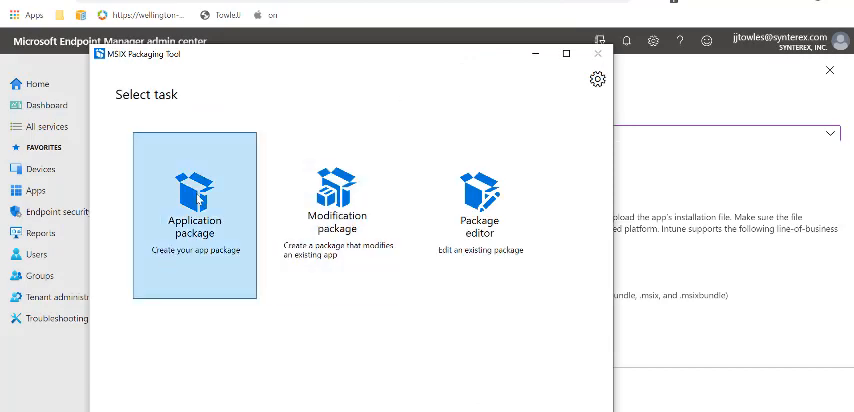
pyautogui.click(196, 207)
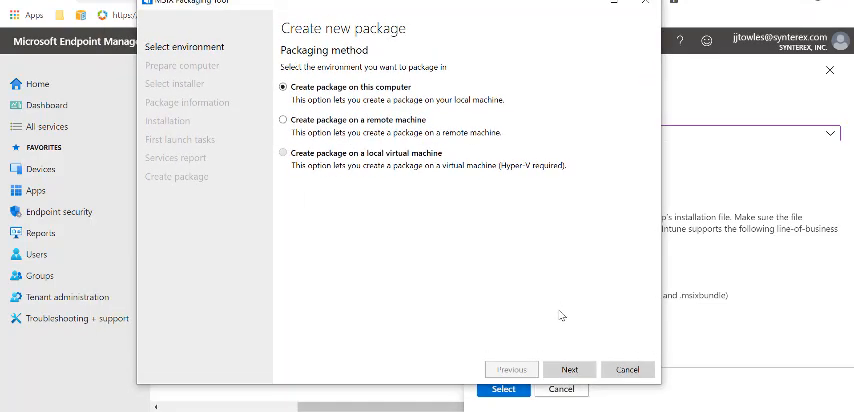
# Choose to create the package on this computer and get past computer preparation.
pyautogui.click(572, 369)
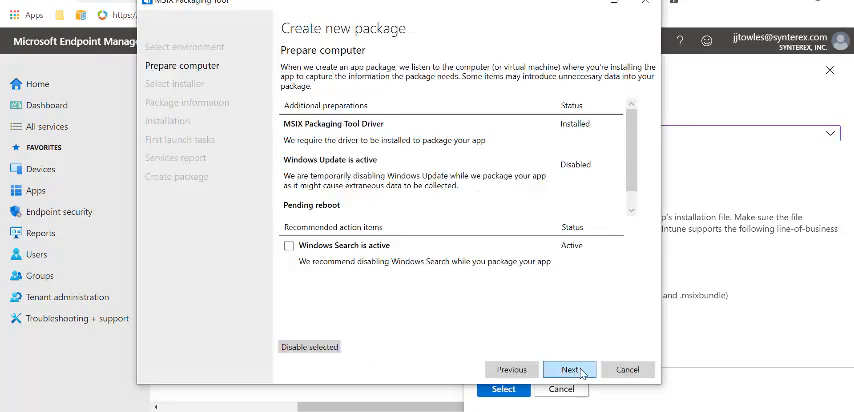
pyautogui.click(570, 369)
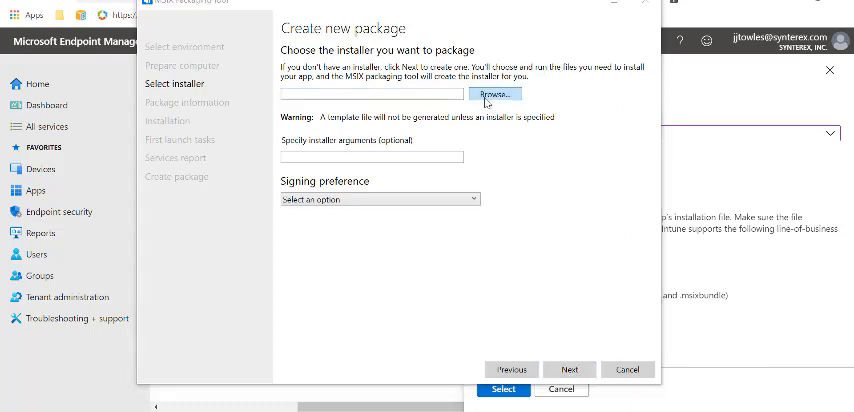
# Select VMware-Horizon-Client.exe from the Downloads folder as the installer.
pyautogui.click(507, 94)
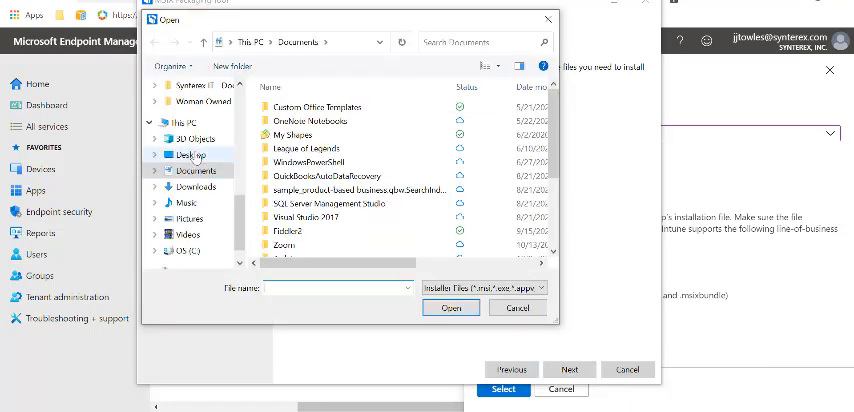
pyautogui.click(189, 155)
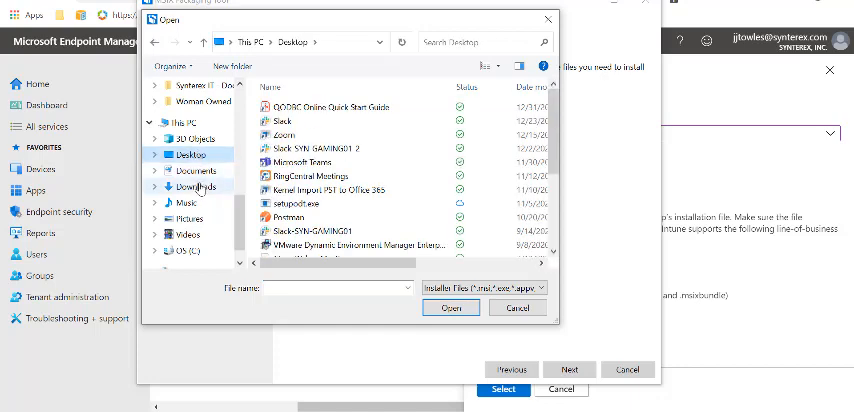
pyautogui.click(185, 187)
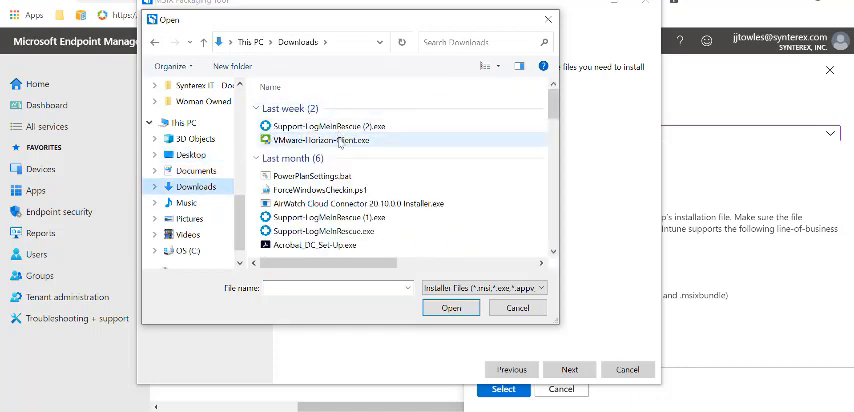
pyautogui.click(452, 308)
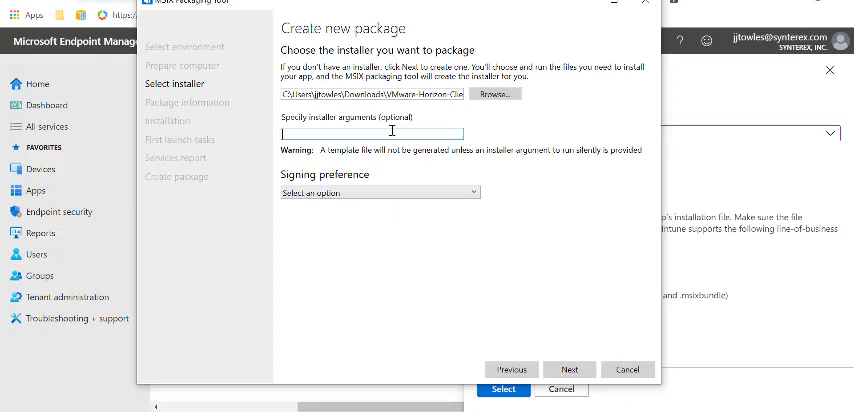
# Enter installer arguments /s /v"/qn ADDLOCAL=Core,USB,TSSO" and choose Device Guard signing version 2.
pyautogui.write('/s /v"/qn ADDLOCAL=Core,USB,TSSO"')
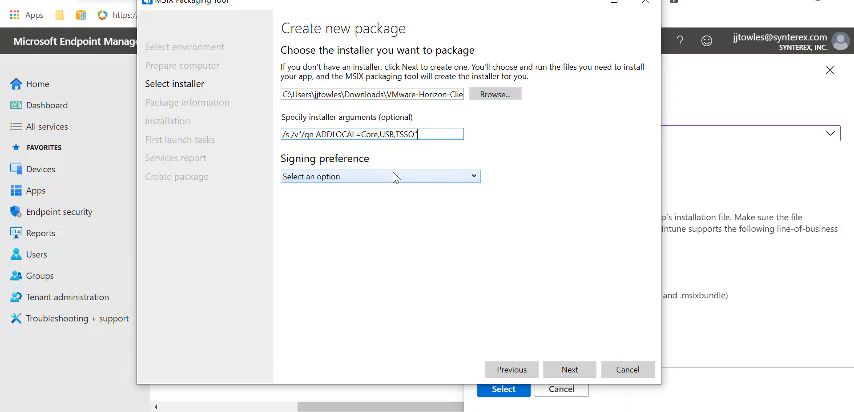
pyautogui.click(375, 177)
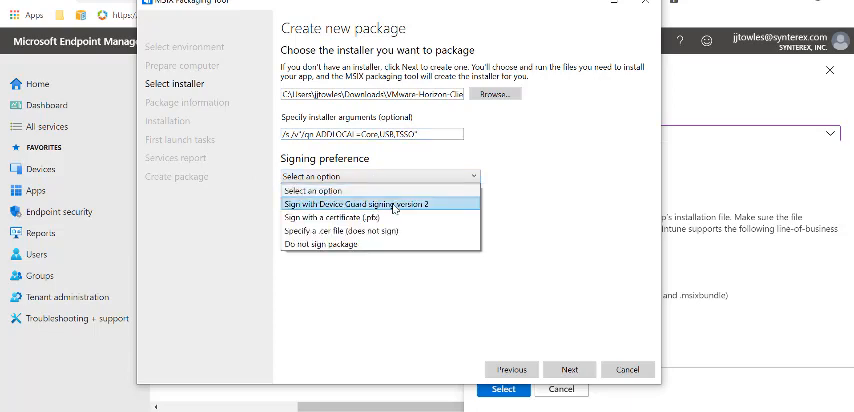
pyautogui.click(363, 204)
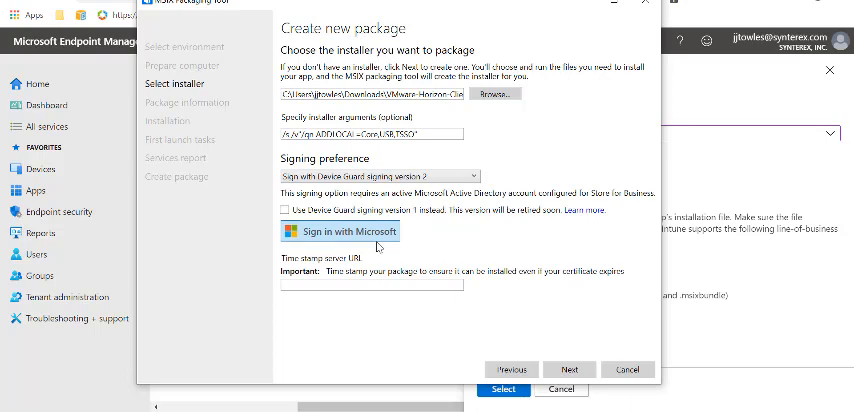
# Sign in with a work Microsoft account for Device Guard signing, then advance to package information.
pyautogui.click(339, 231)
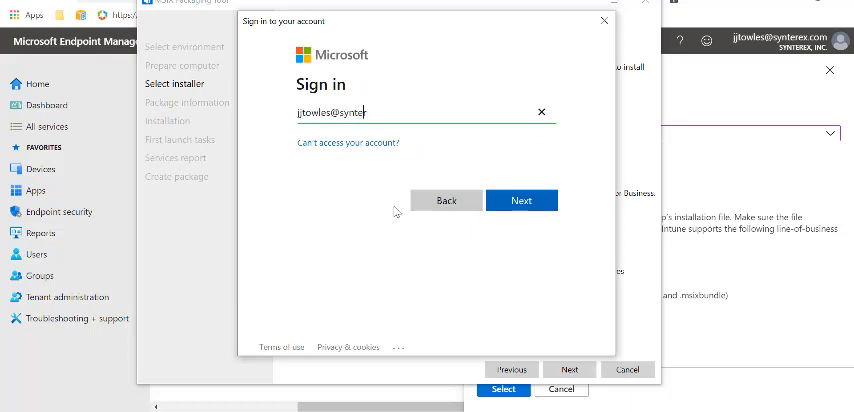
pyautogui.click(524, 200)
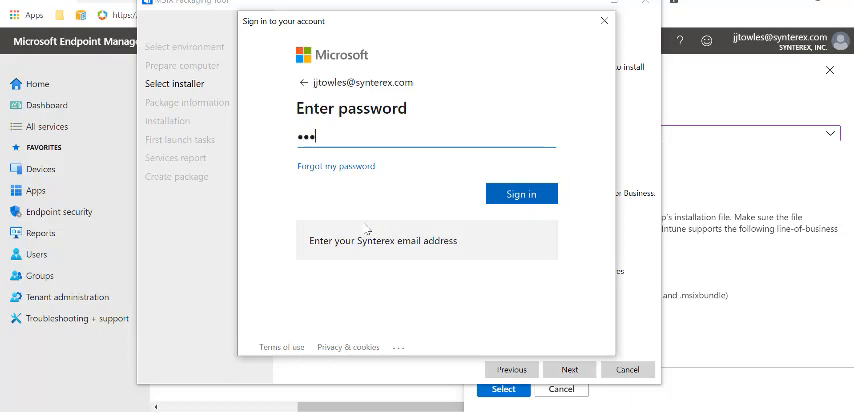
pyautogui.click(522, 192)
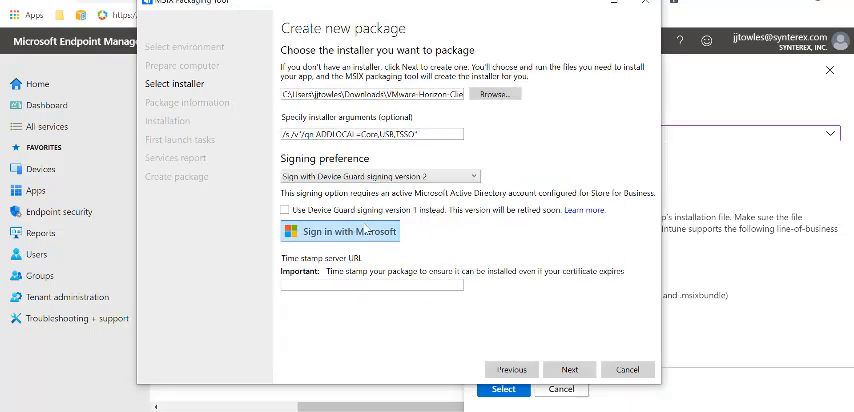
pyautogui.click(341, 232)
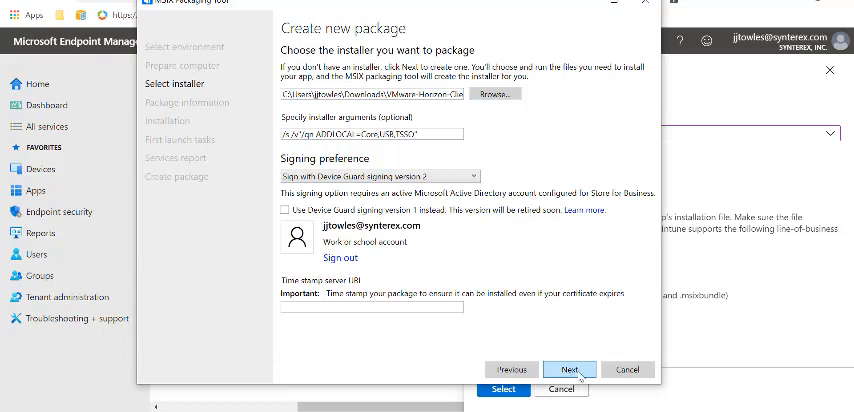
pyautogui.click(571, 369)
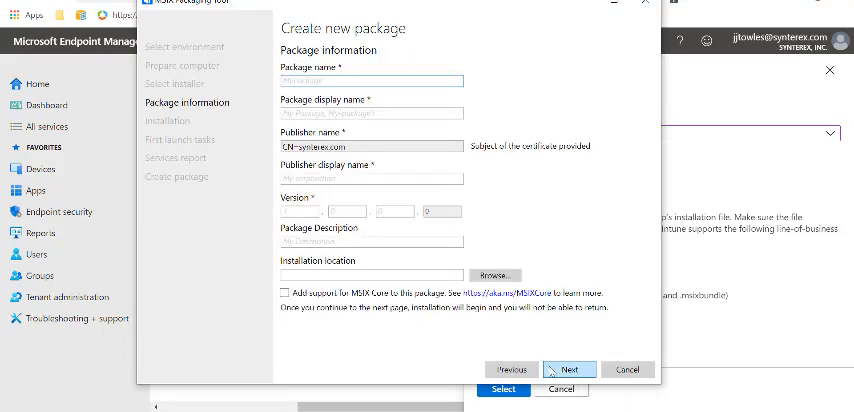
# Fill package details (Horizon, VMware Horizon, publisher, version 10.0.0.0) and proceed to installation.
pyautogui.write('Horizon')
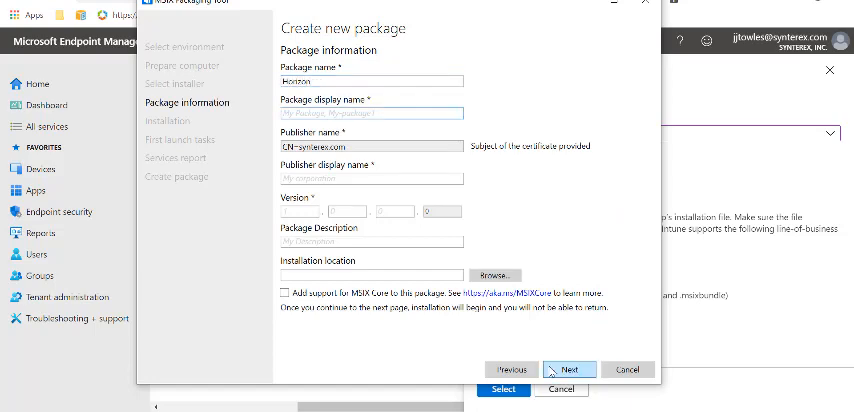
pyautogui.write('VMware Horizon Client')
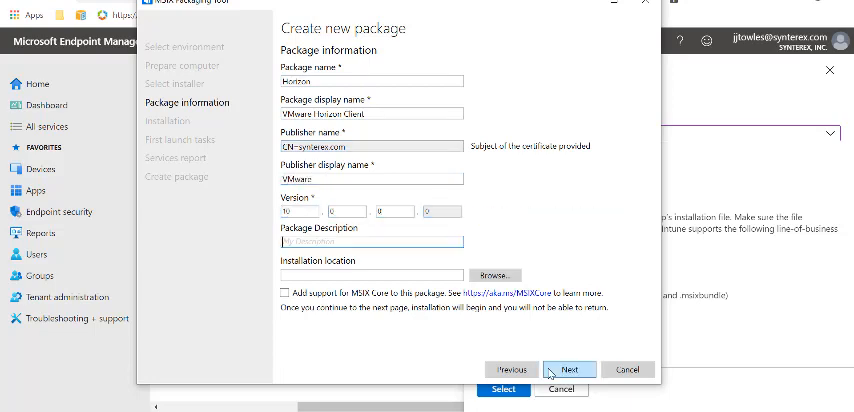
pyautogui.write('Horizon')
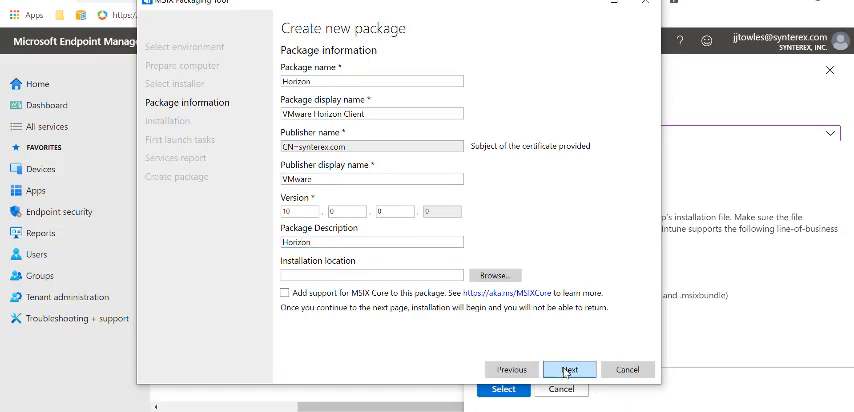
pyautogui.click(570, 369)
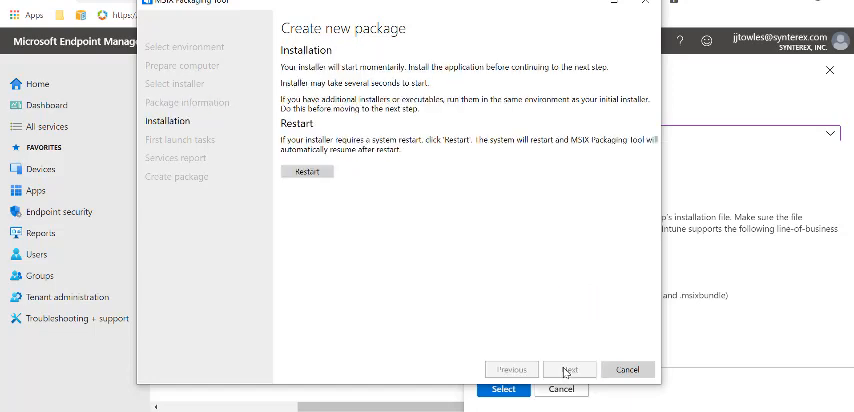